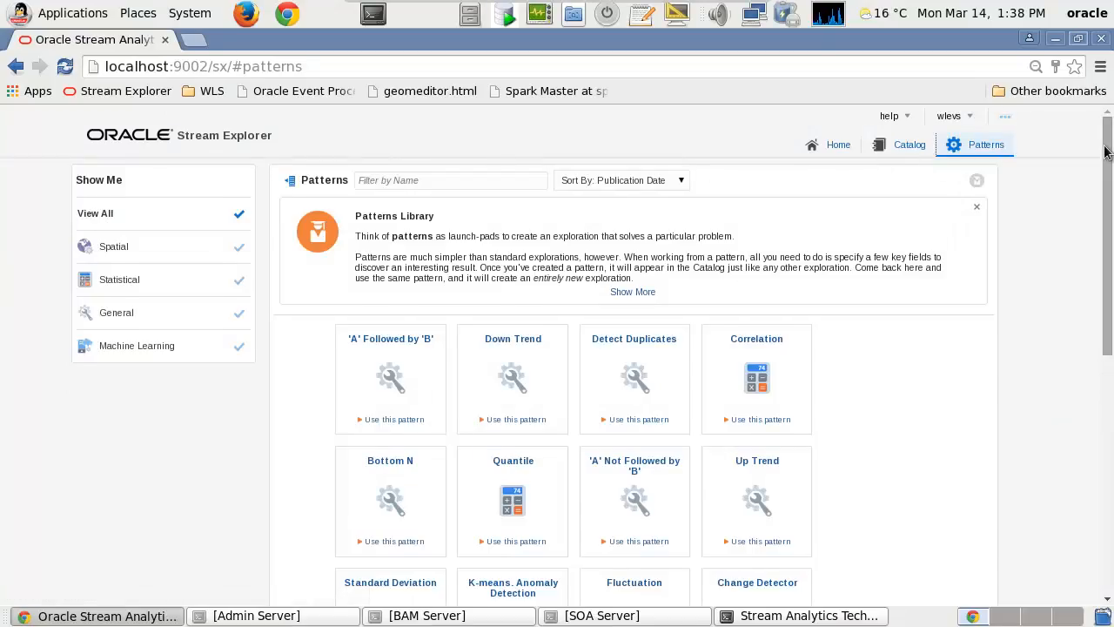
Step: Scroll the Patterns Library until the Spatial General pattern tile is visible
scroll("down", 3)
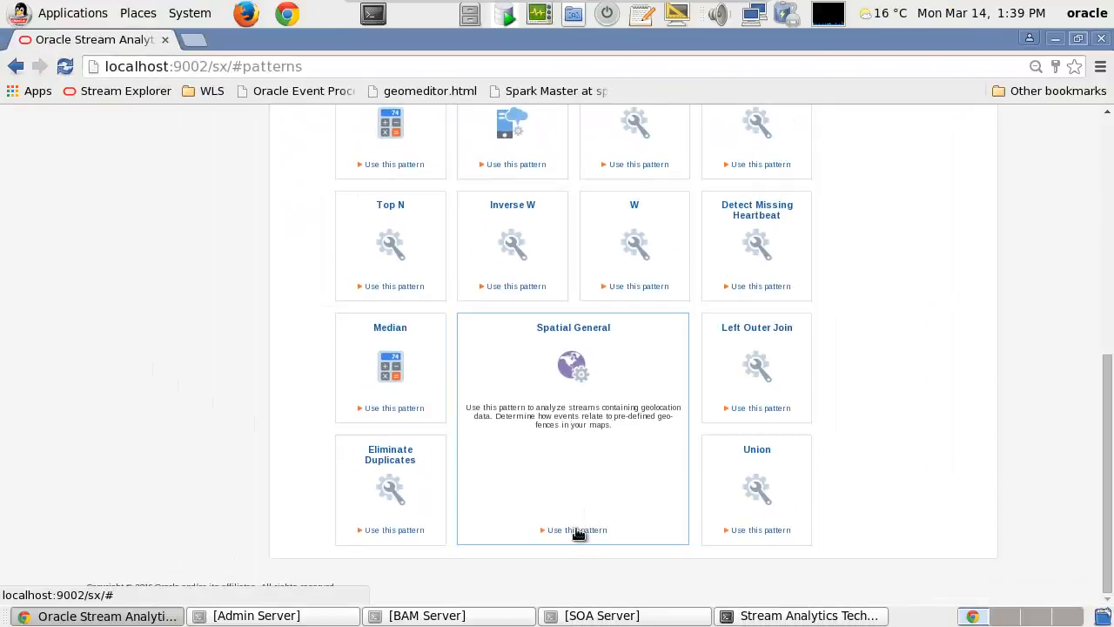
Step: Start a Spatial General exploration named 'My San Francisco Movement Subscribers'
left_click(578, 530)
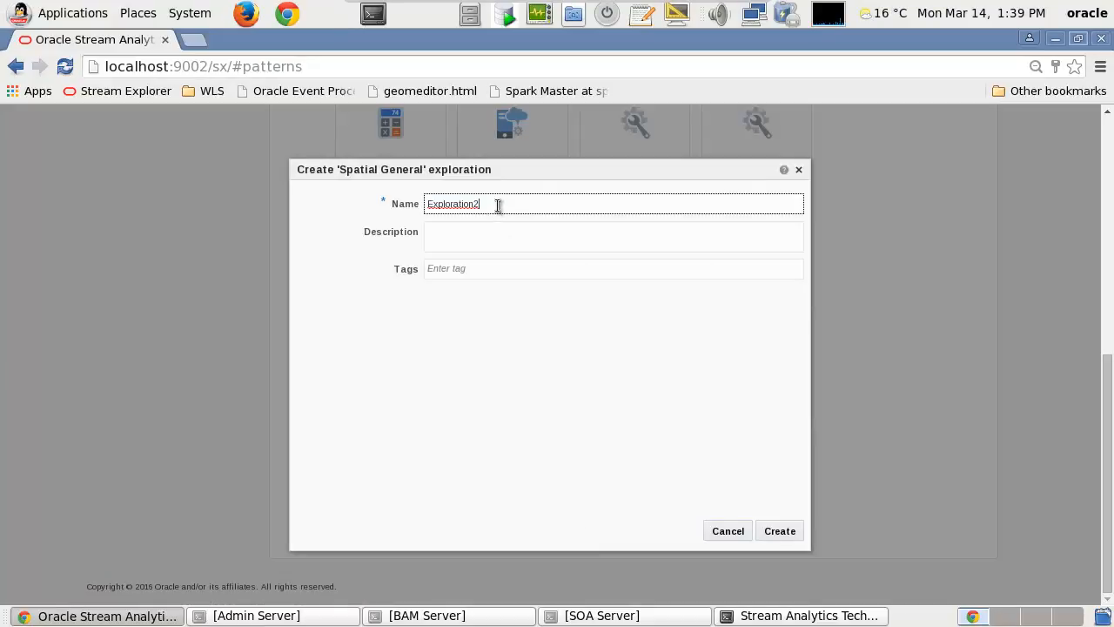
key("BackSpace")
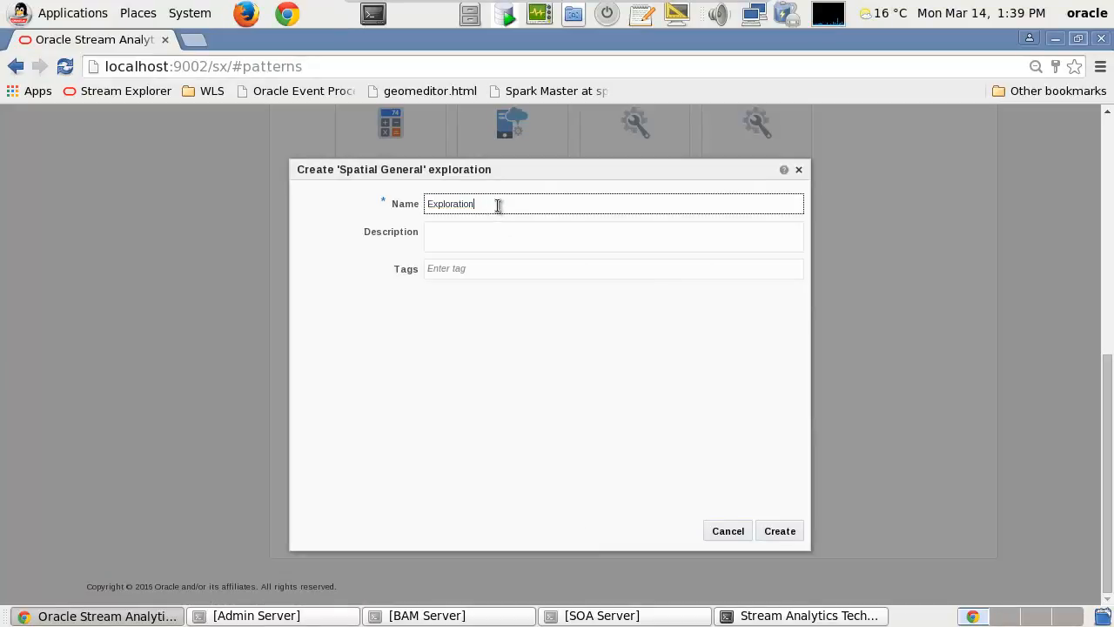
type("My")
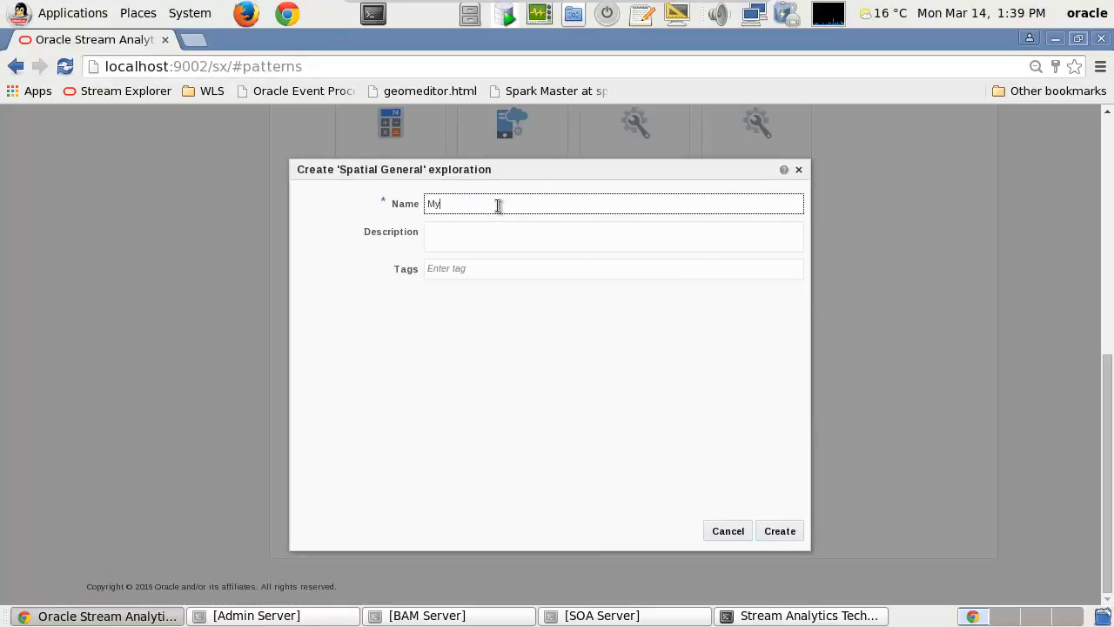
type("San Fran")
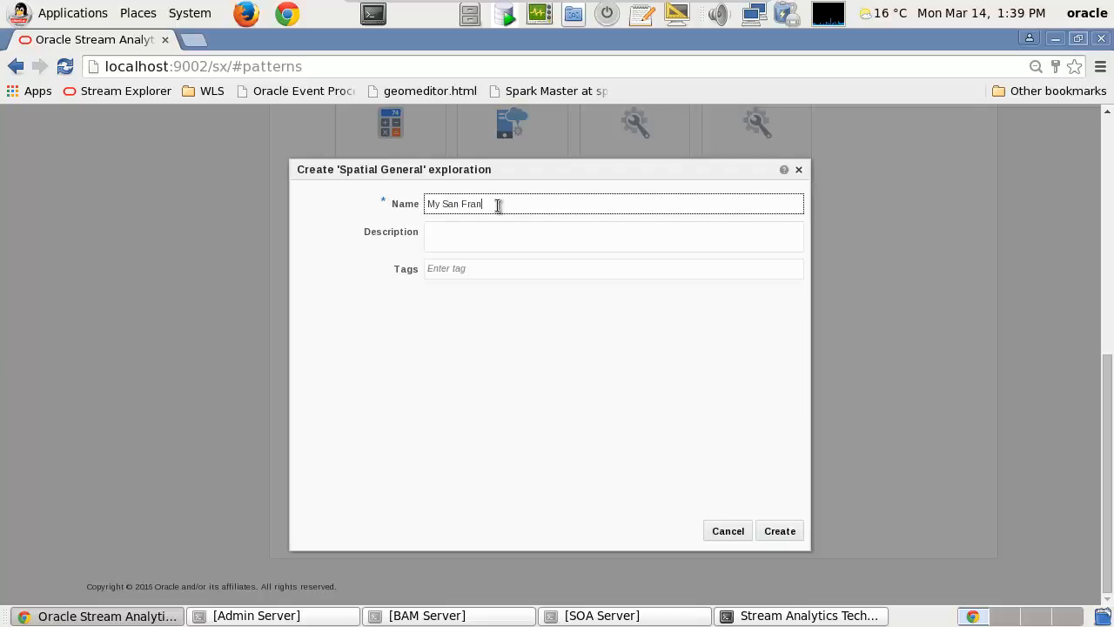
type("c")
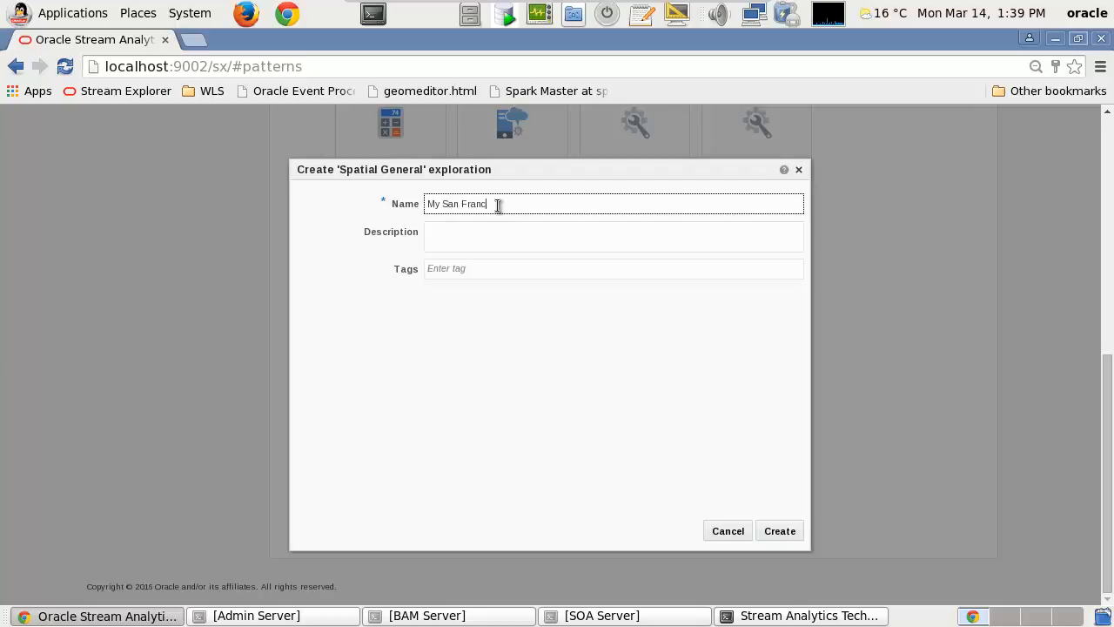
type("isco Movement Sub")
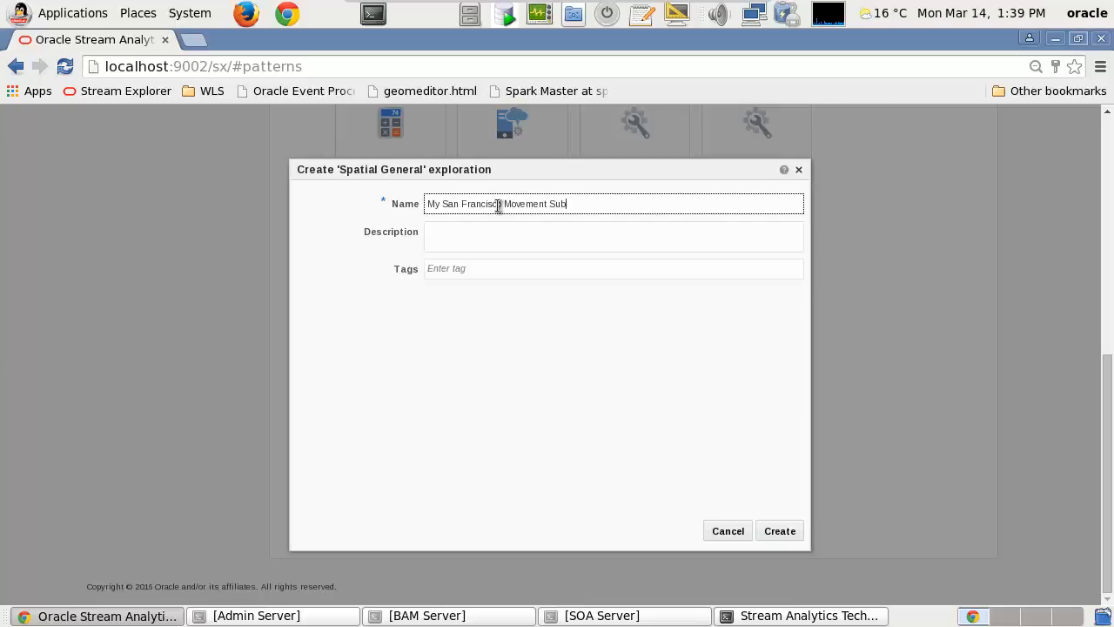
type("scribers")
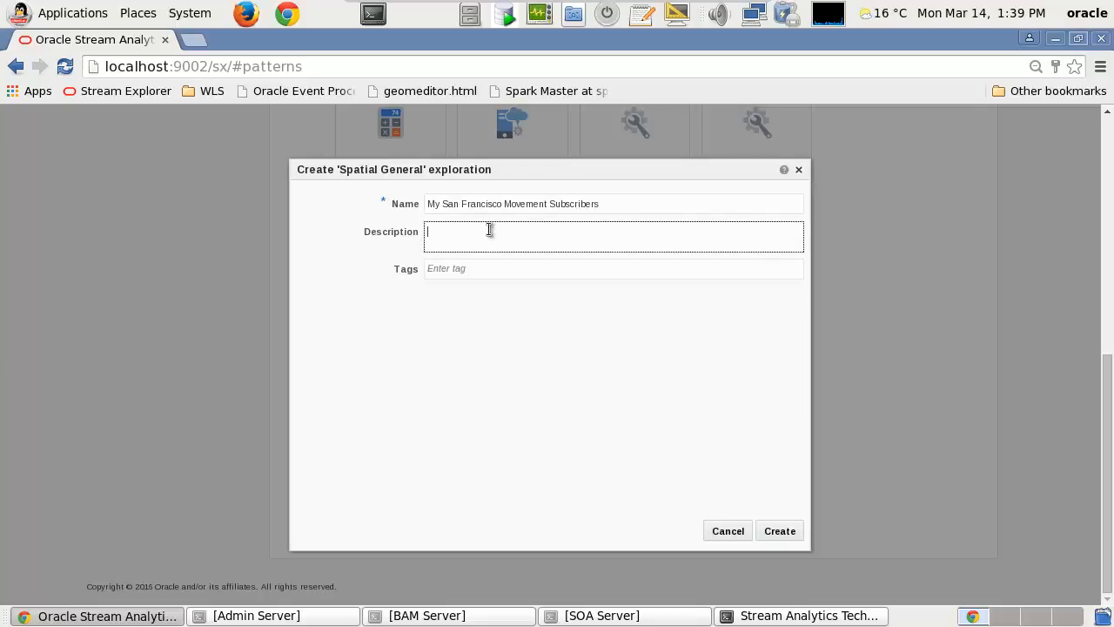
Step: Describe the exploration as monitoring subscribers around the San Francisco region
type("T")
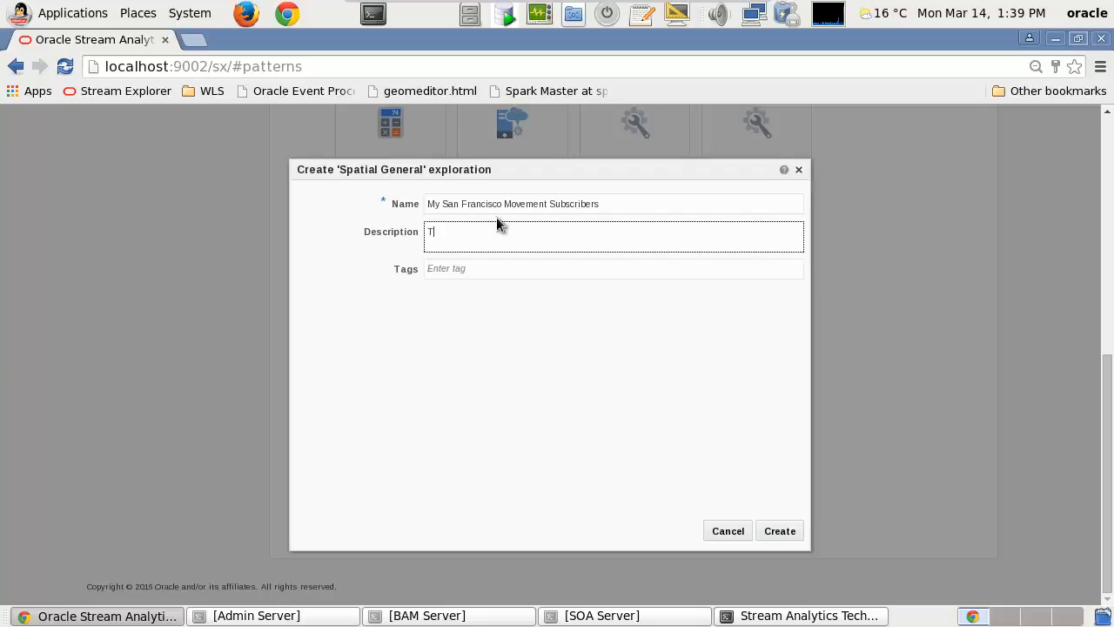
type("h")
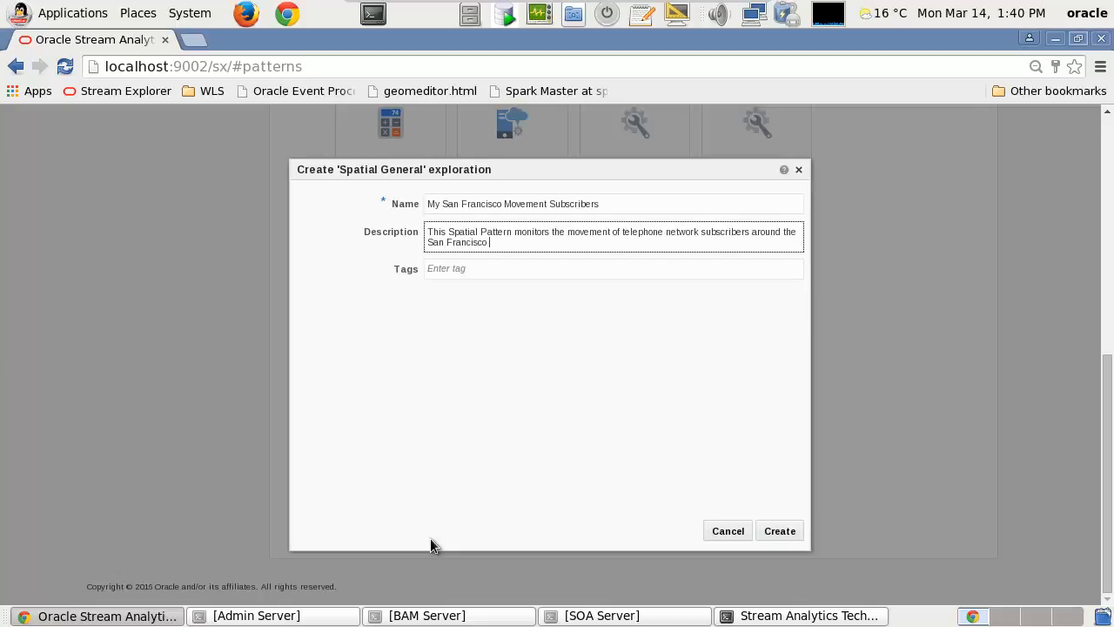
type("region")
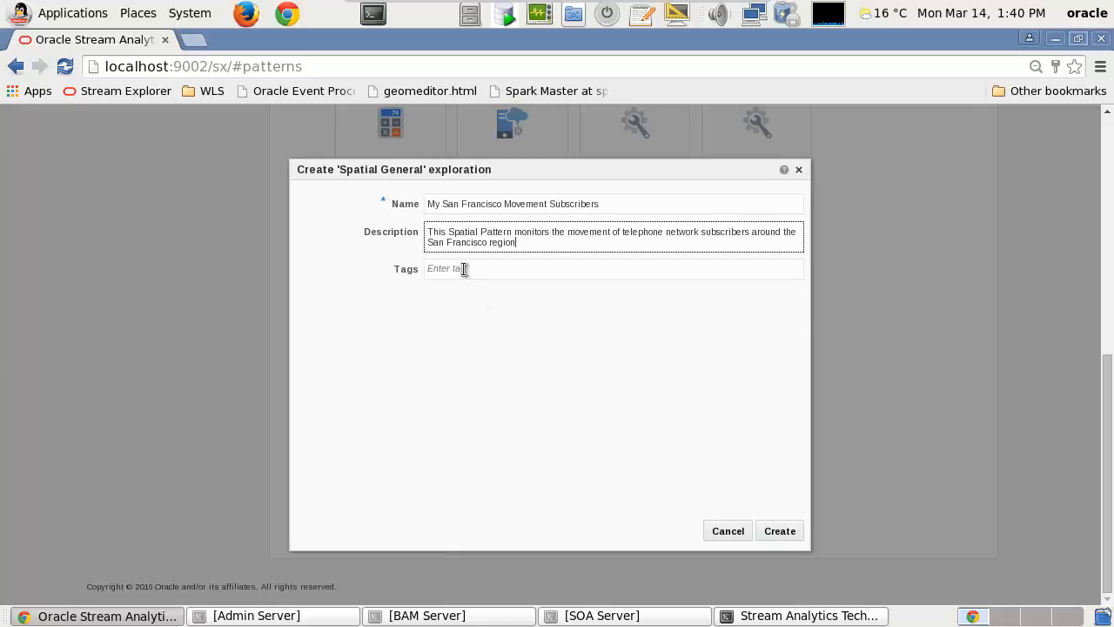
Step: Tag the exploration with transportation, PATTERN and Spatial
left_click(612, 268)
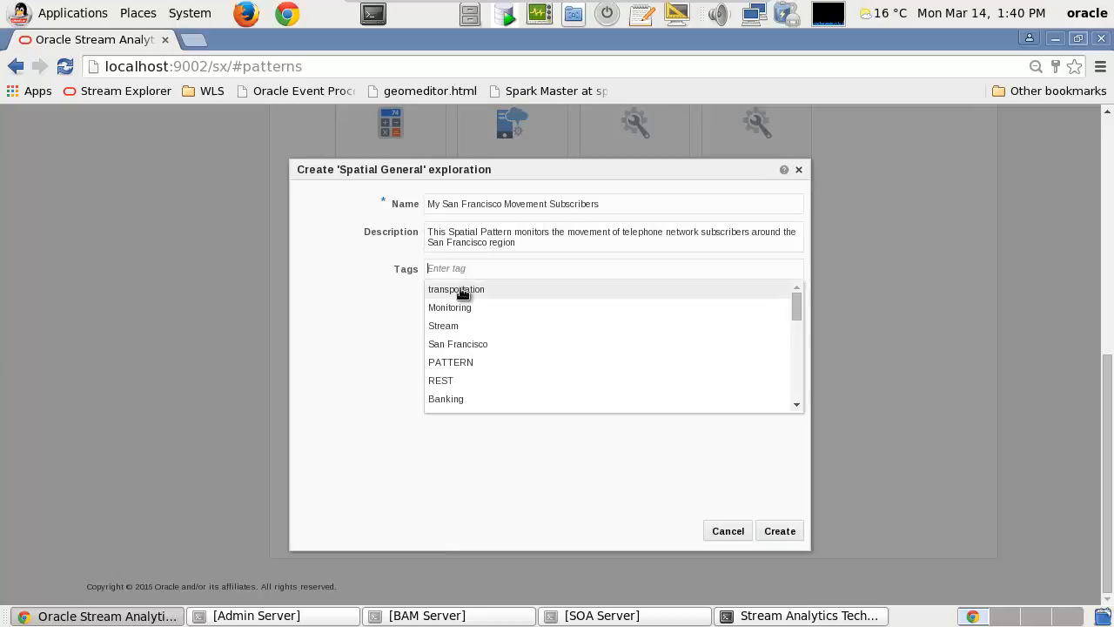
left_click(456, 289)
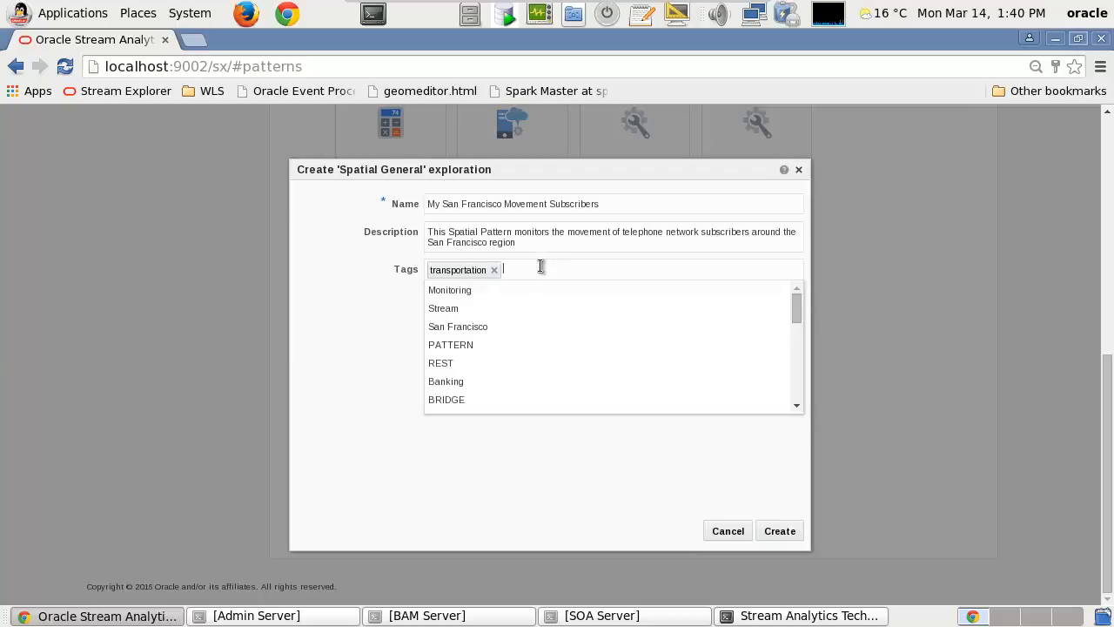
type("PATTERN")
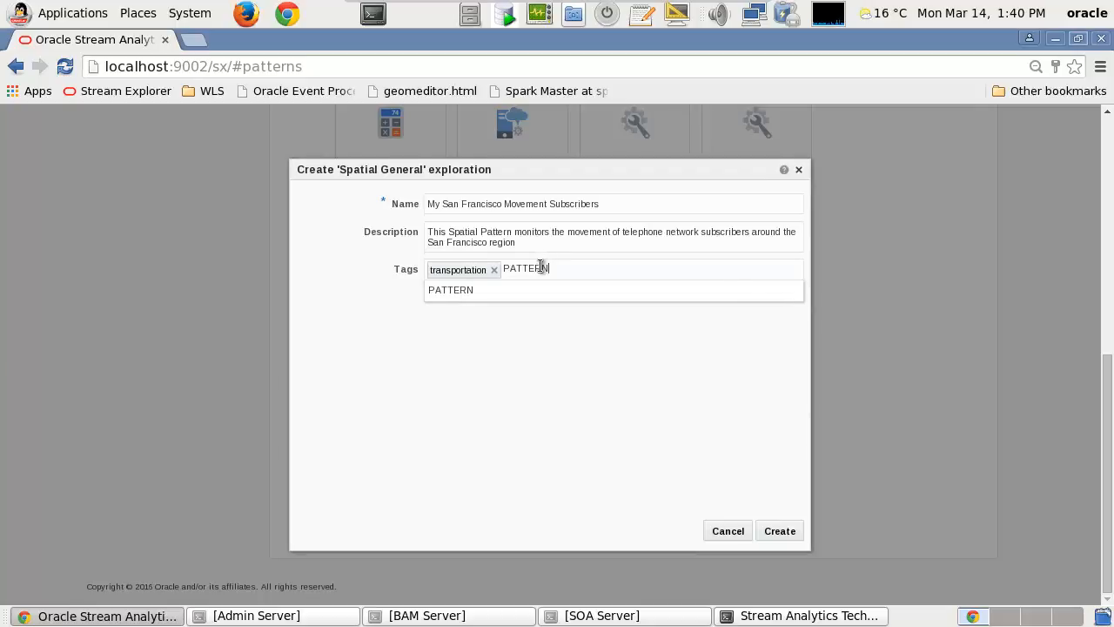
type("Spatial ×")
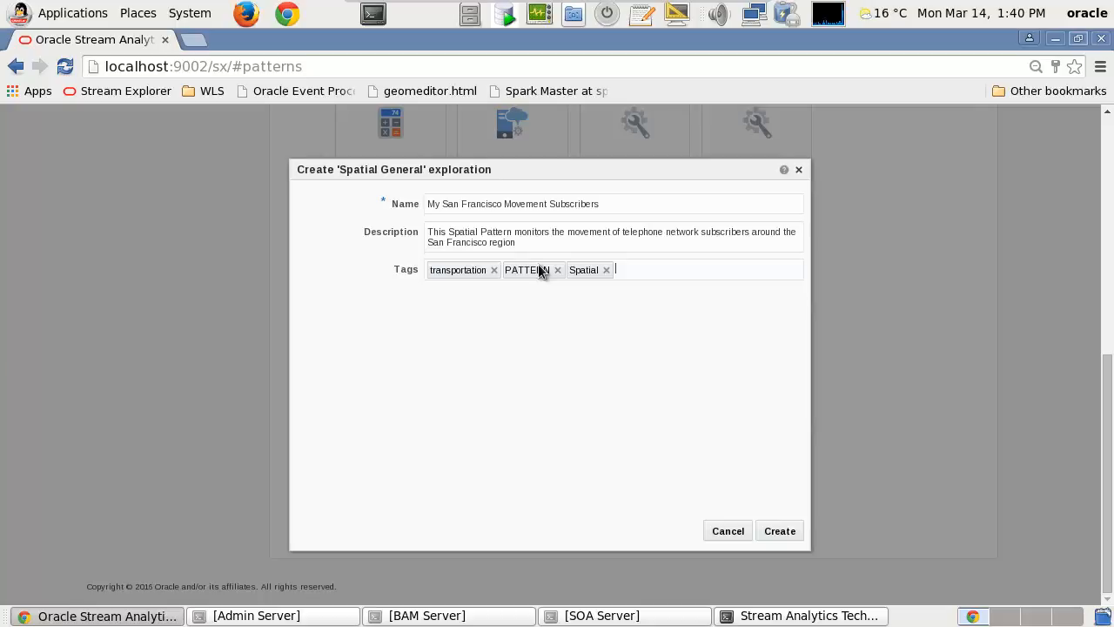
mouse_move(798, 513)
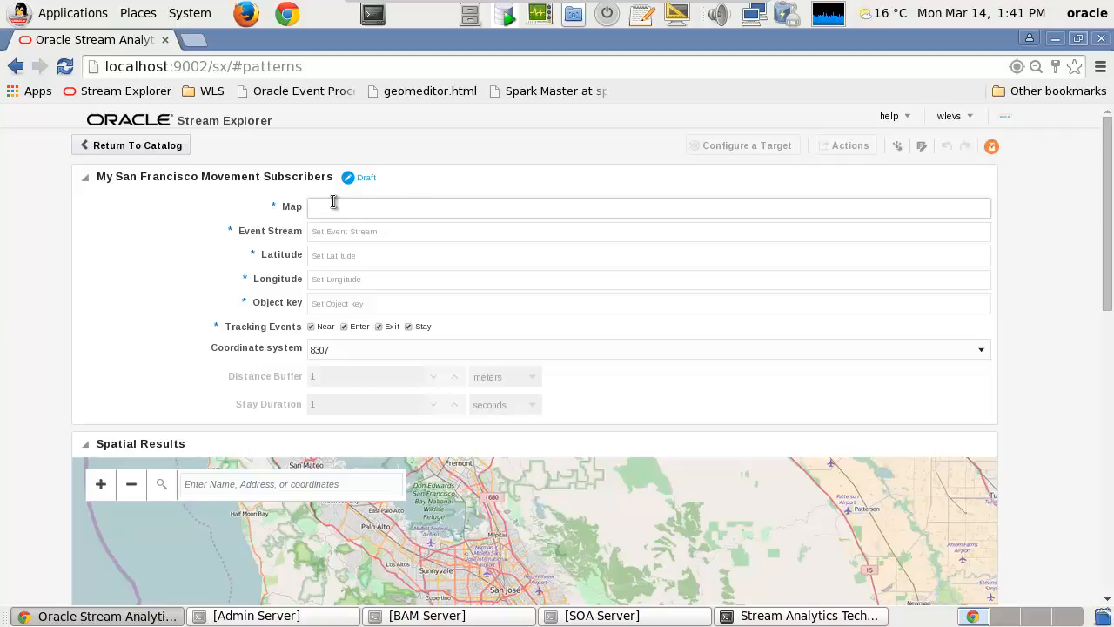
Step: Use San Francisco MAP and the San Francisco Subscriber Vehicle Monitoring event stream as source
left_click(344, 205)
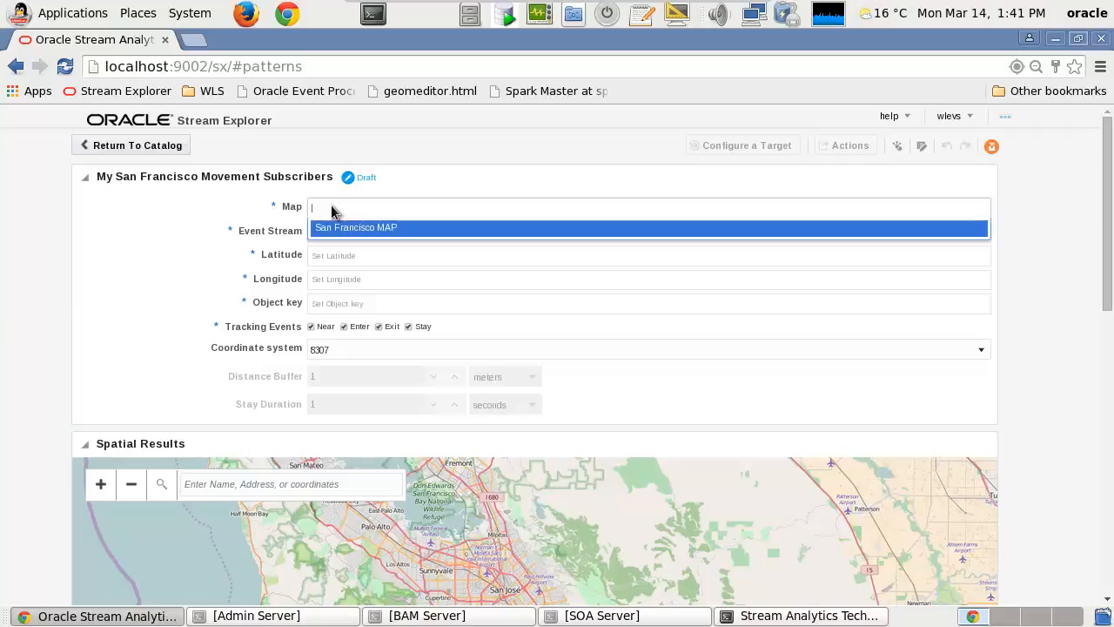
left_click(355, 227)
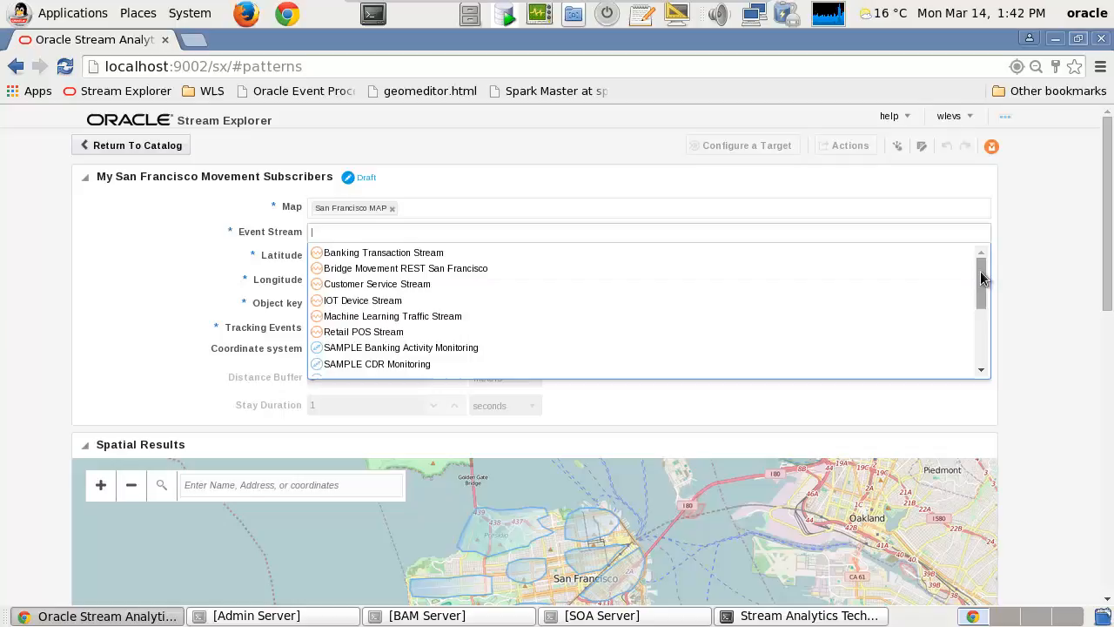
scroll("down", 3)
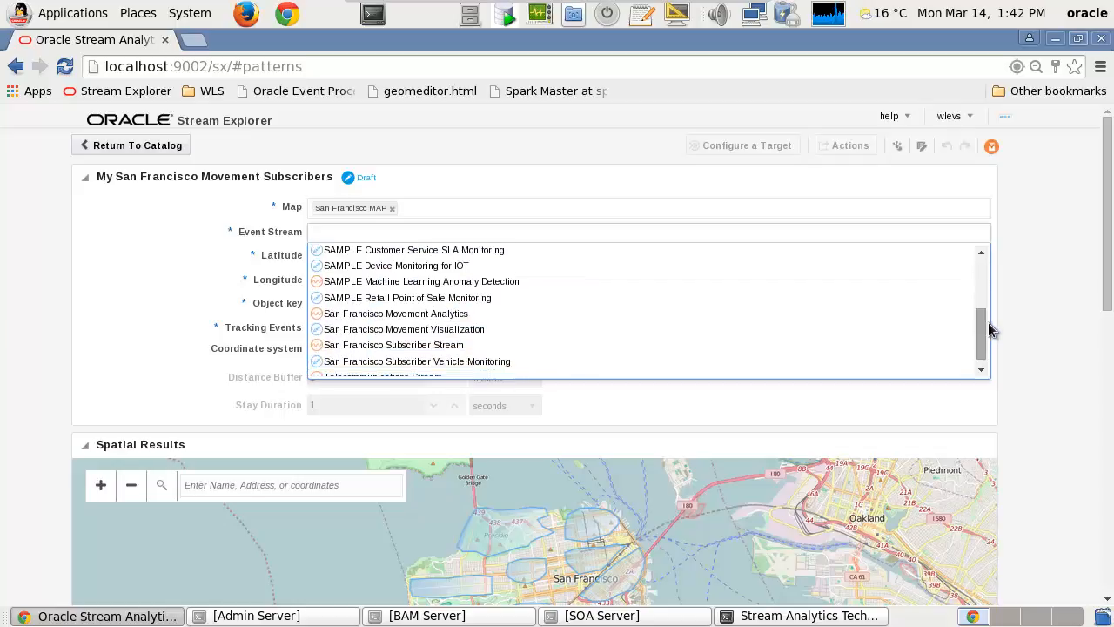
mouse_move(449, 366)
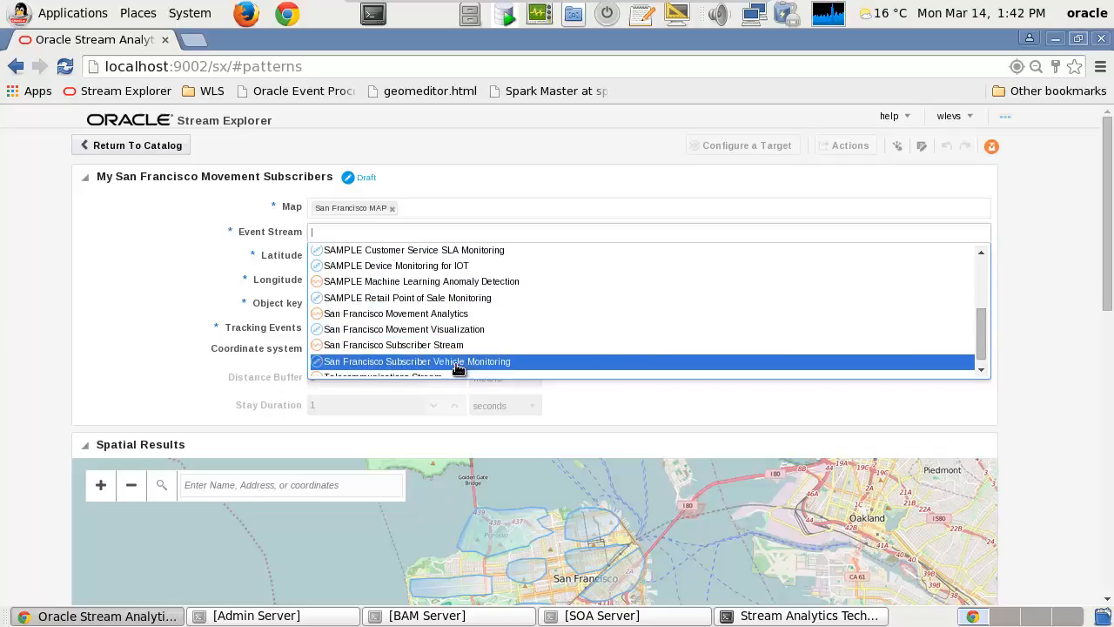
mouse_move(470, 365)
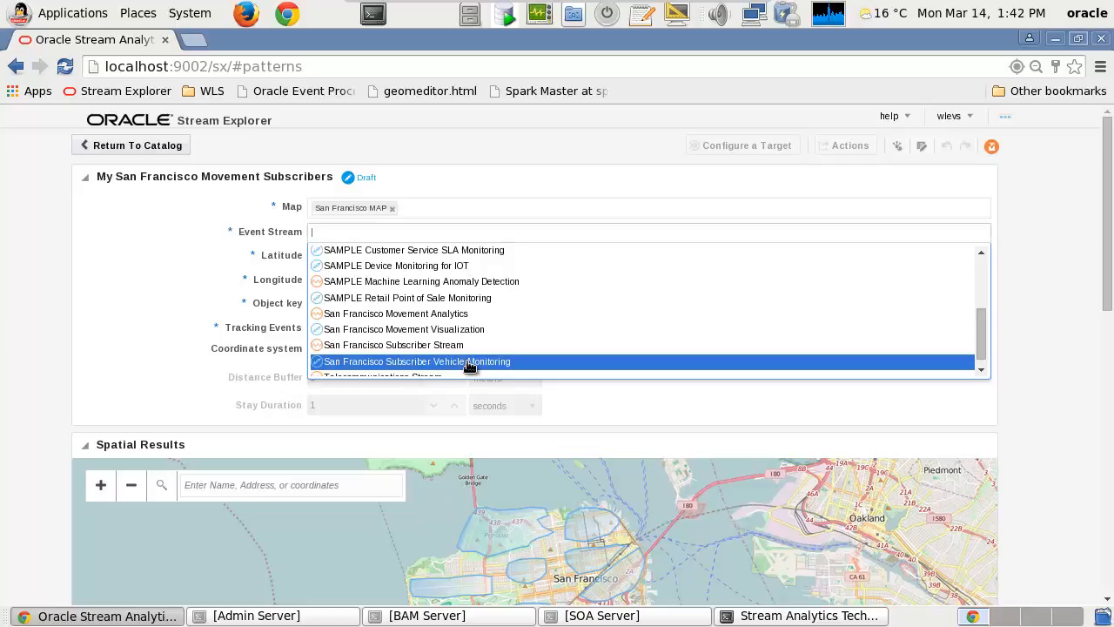
left_click(411, 360)
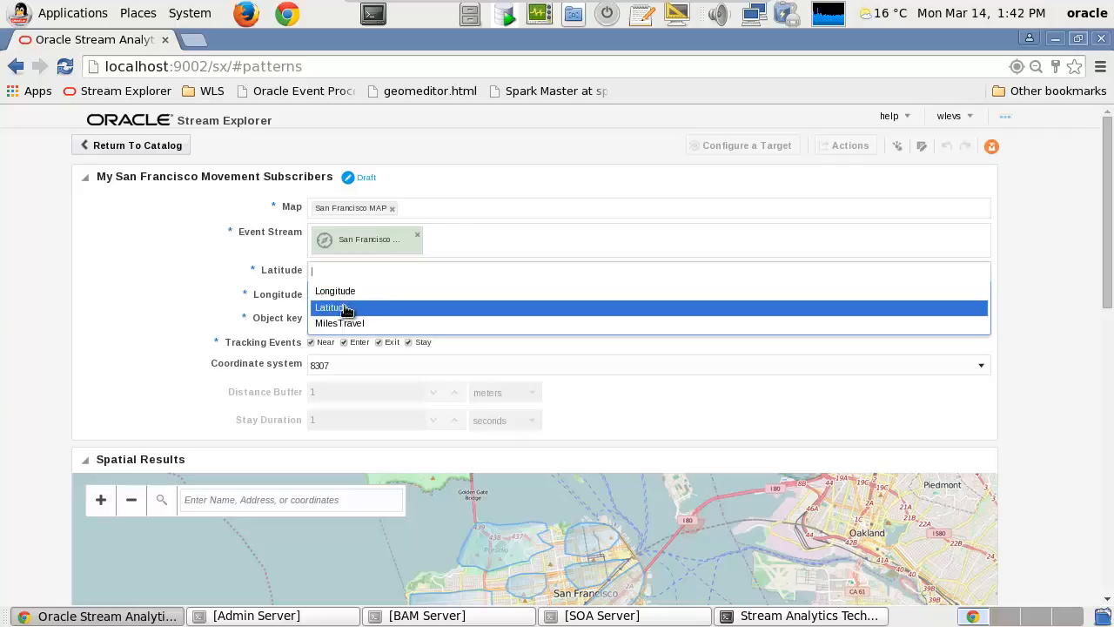
Step: Map latitude, longitude and object key to Latitude, Longitude and SubscriberNumber fields
left_click(332, 306)
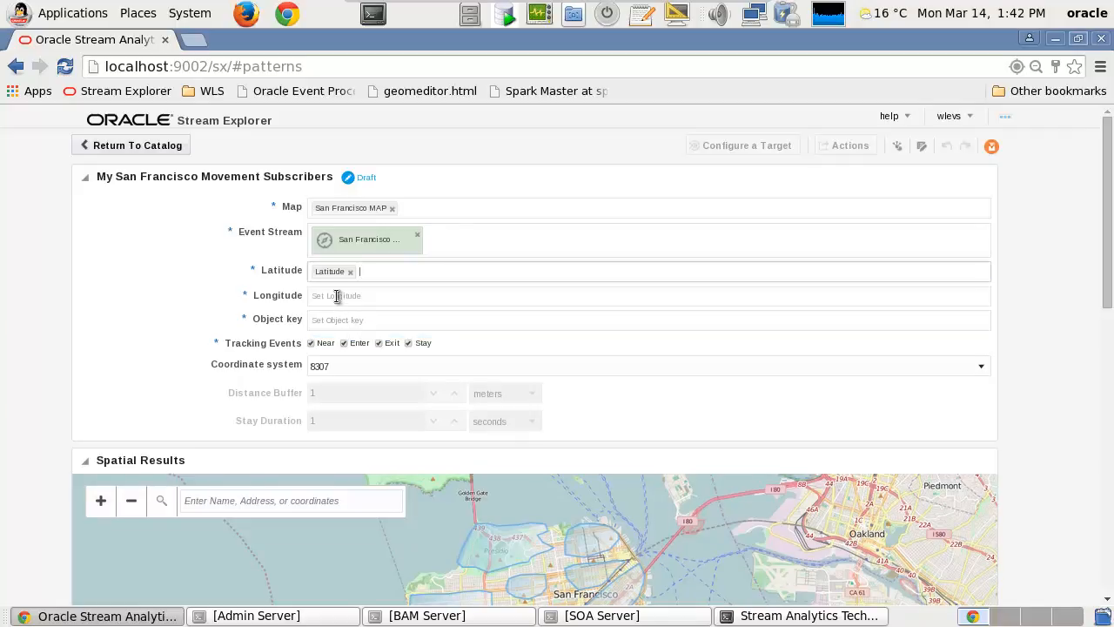
left_click(337, 296)
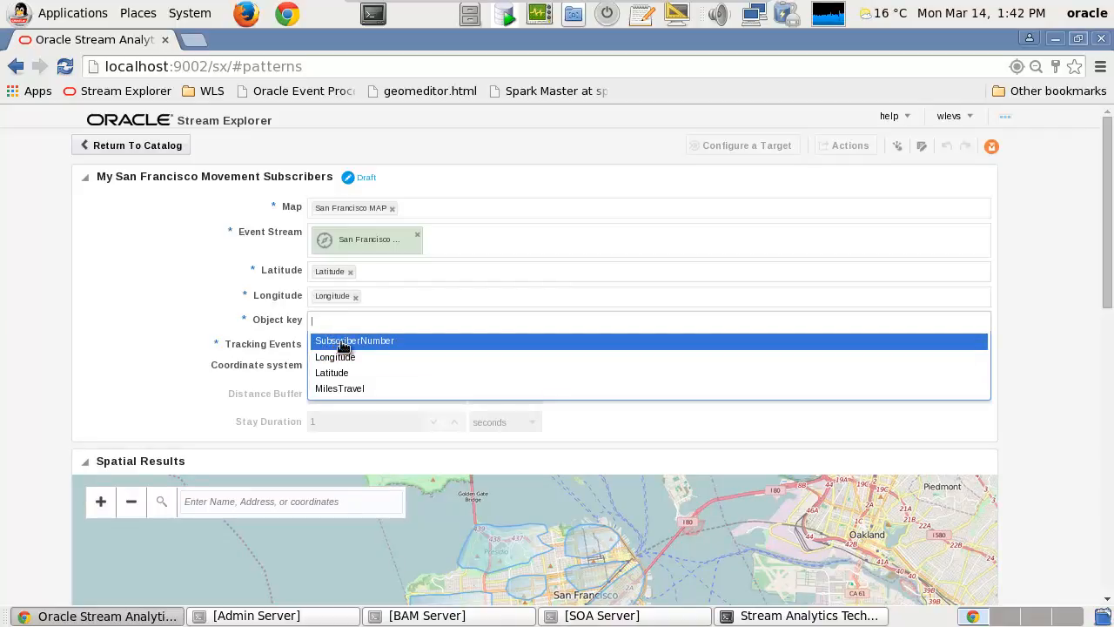
left_click(351, 339)
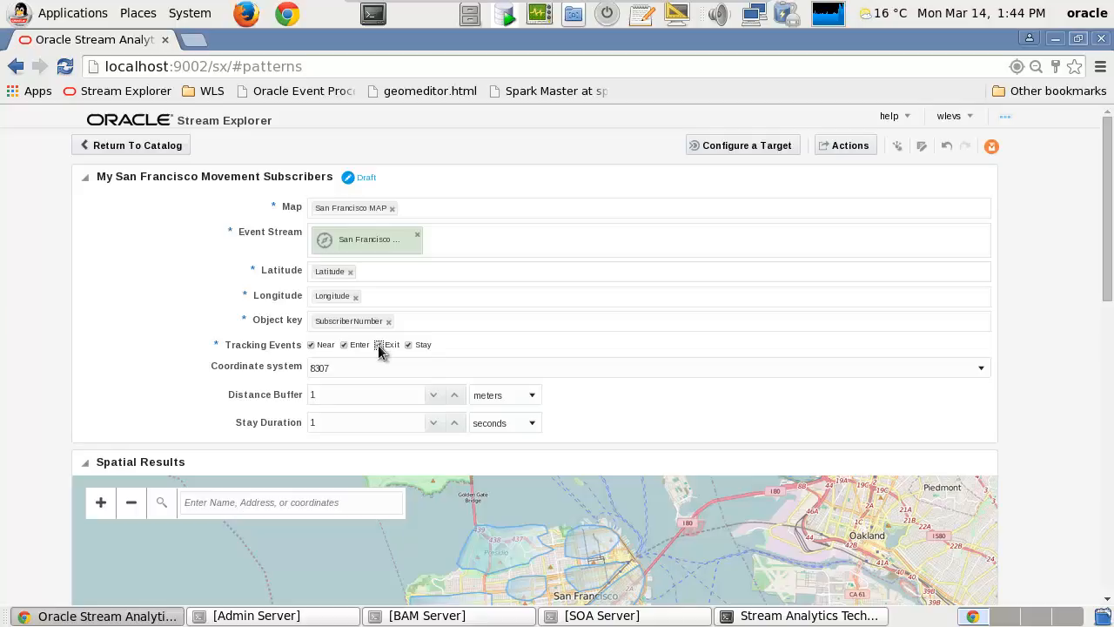
left_click(407, 345)
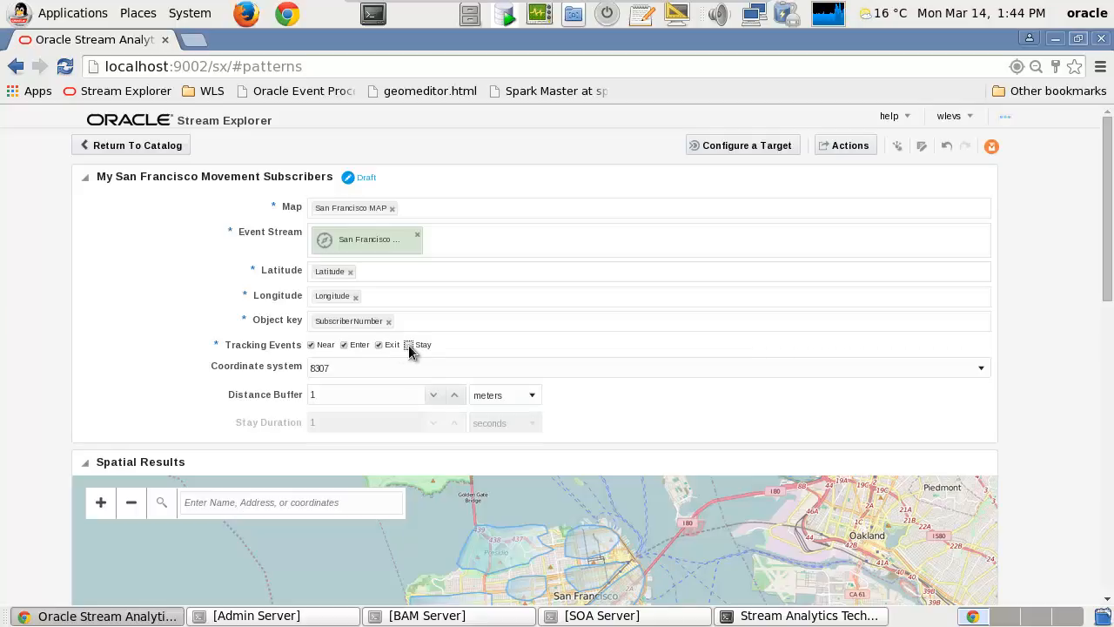
left_click(407, 345)
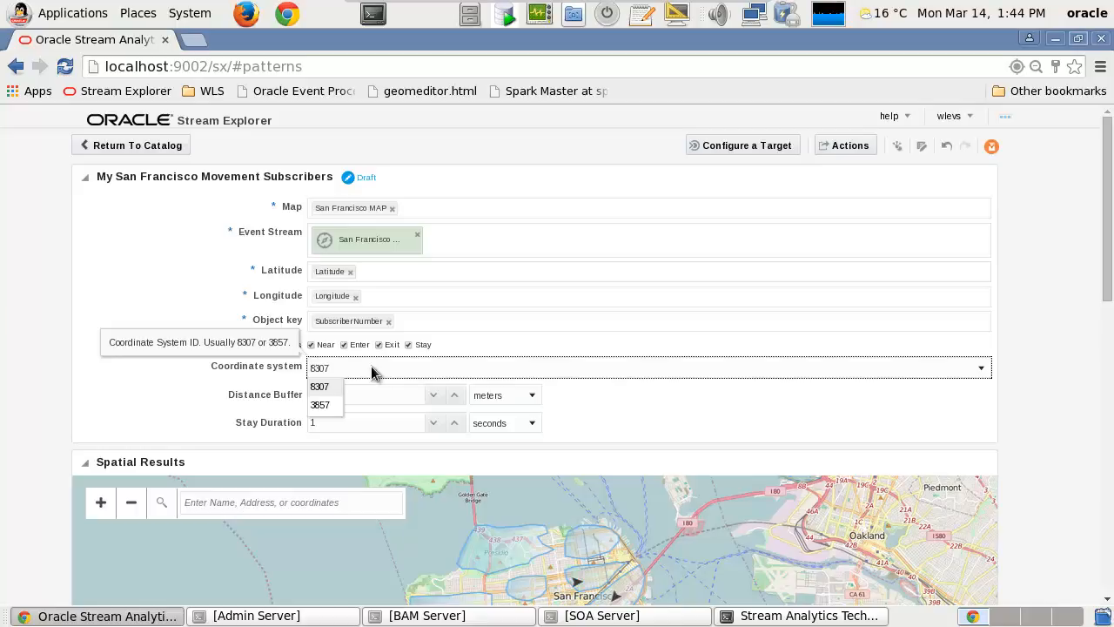
mouse_move(369, 376)
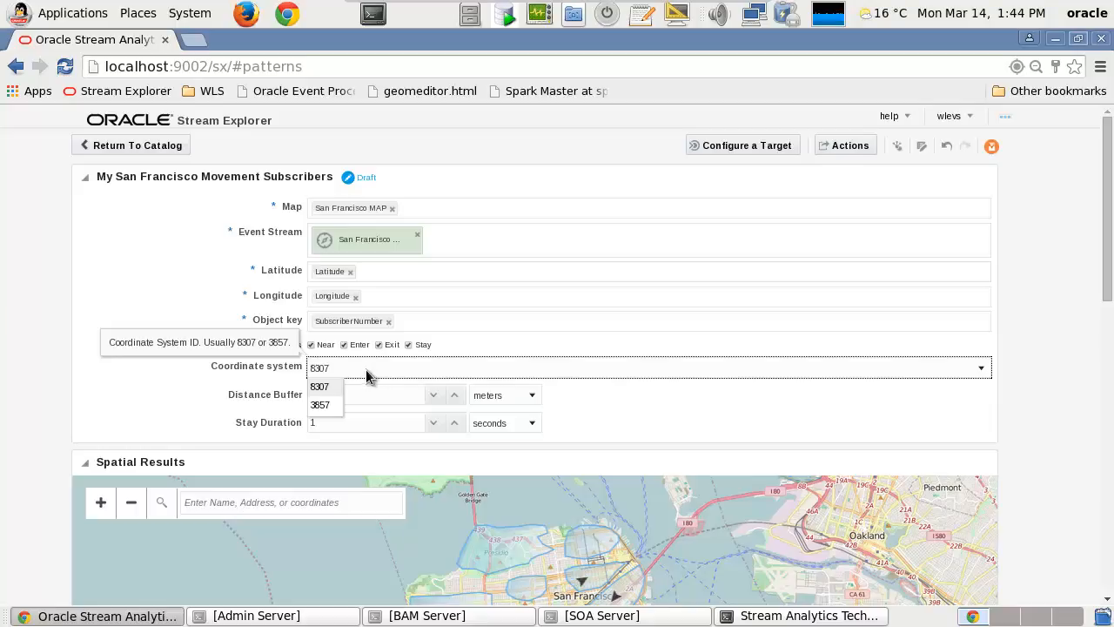
Step: Keep coordinate system 8307 and set the distance buffer to 100 feet
left_click(320, 387)
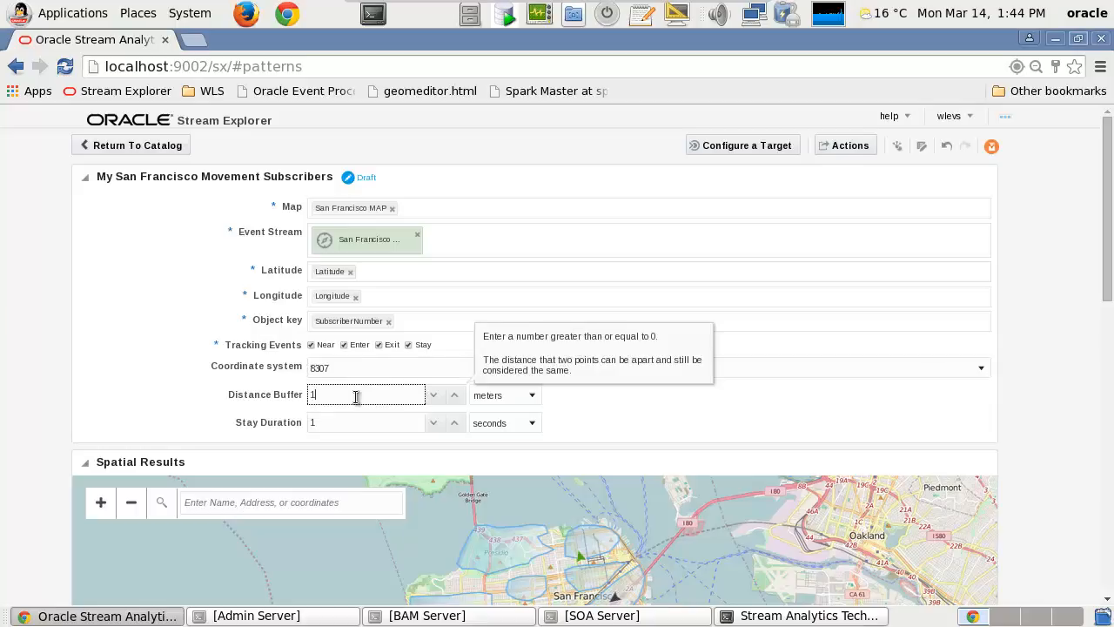
type("00")
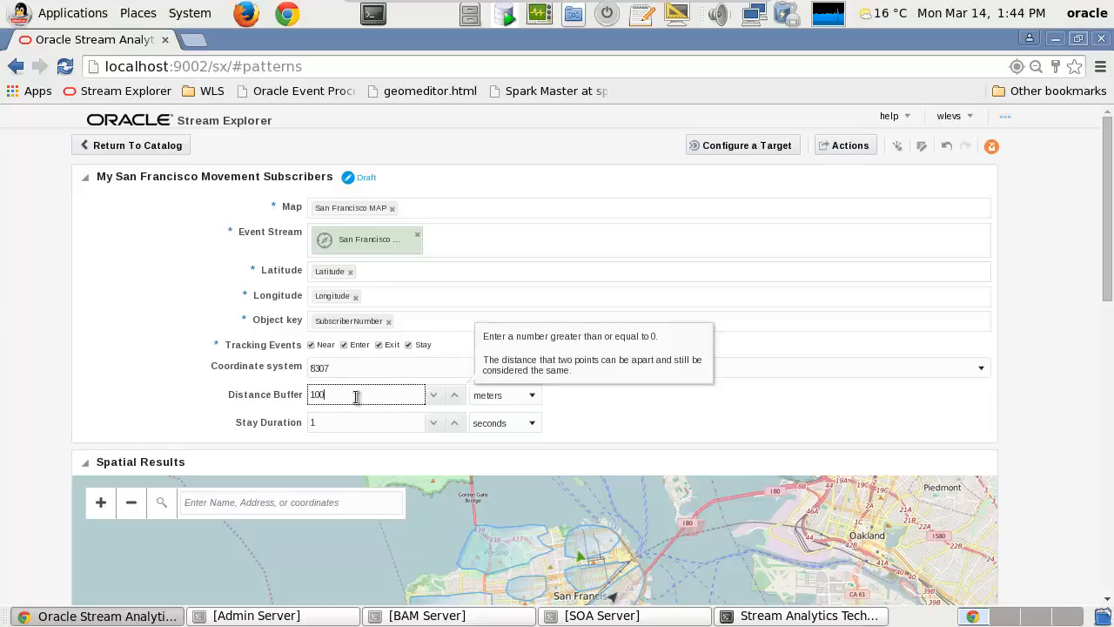
mouse_move(533, 399)
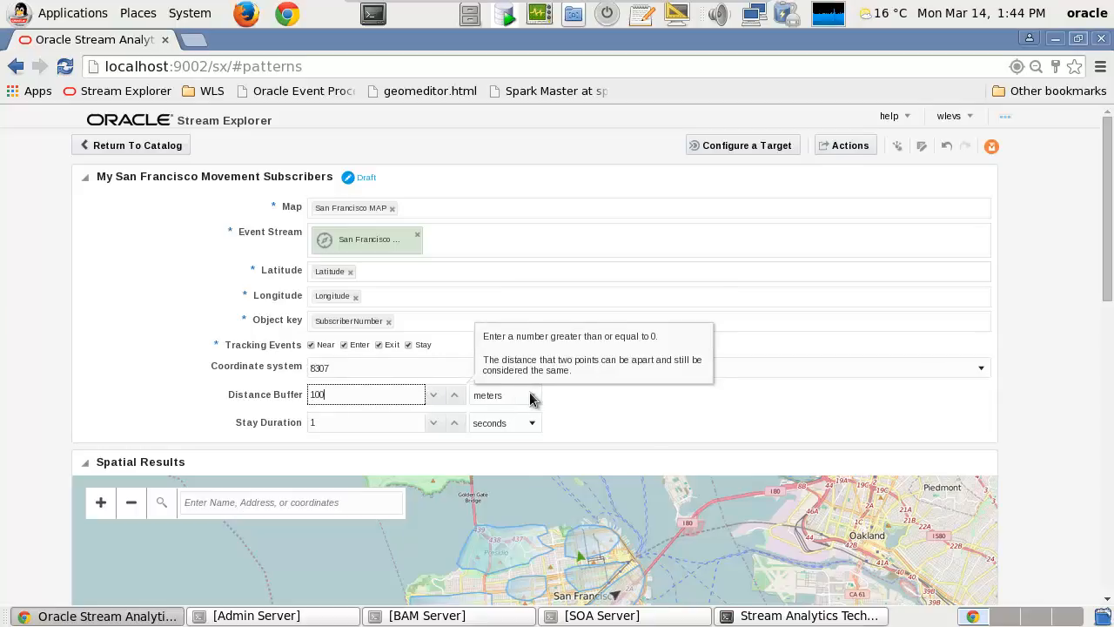
left_click(531, 394)
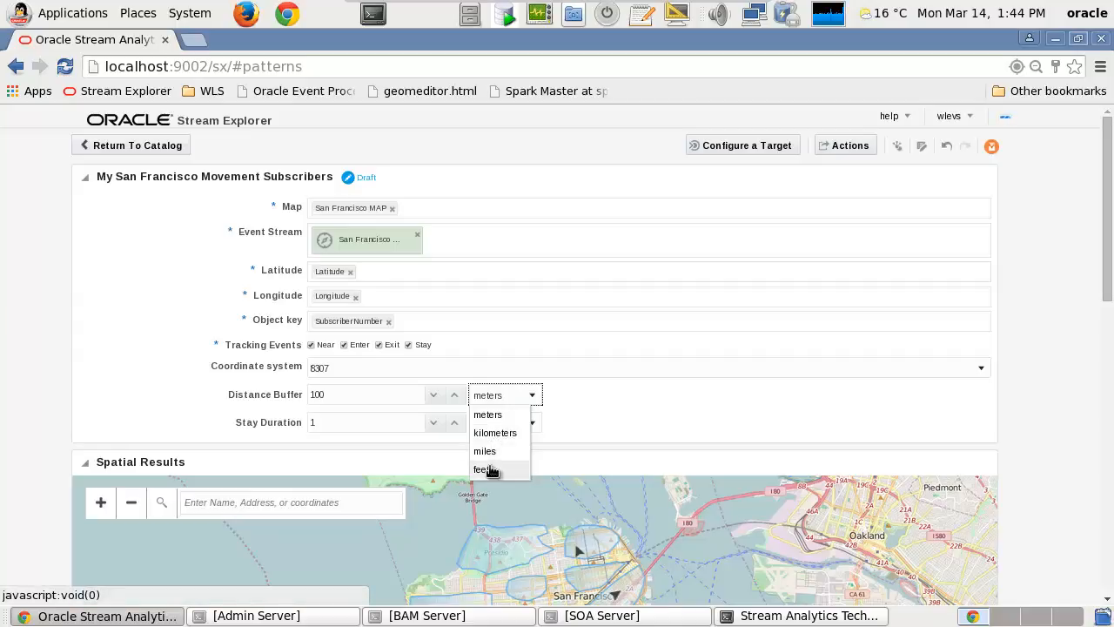
left_click(484, 470)
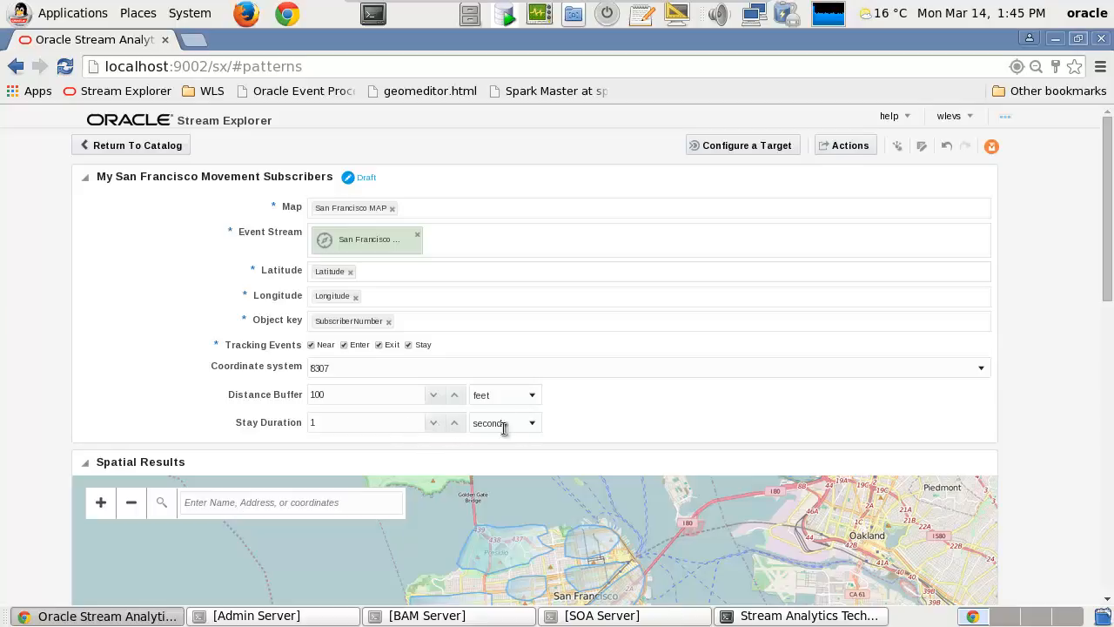
Step: Change the stay duration unit to minutes so it reads 1 minute
left_click(531, 423)
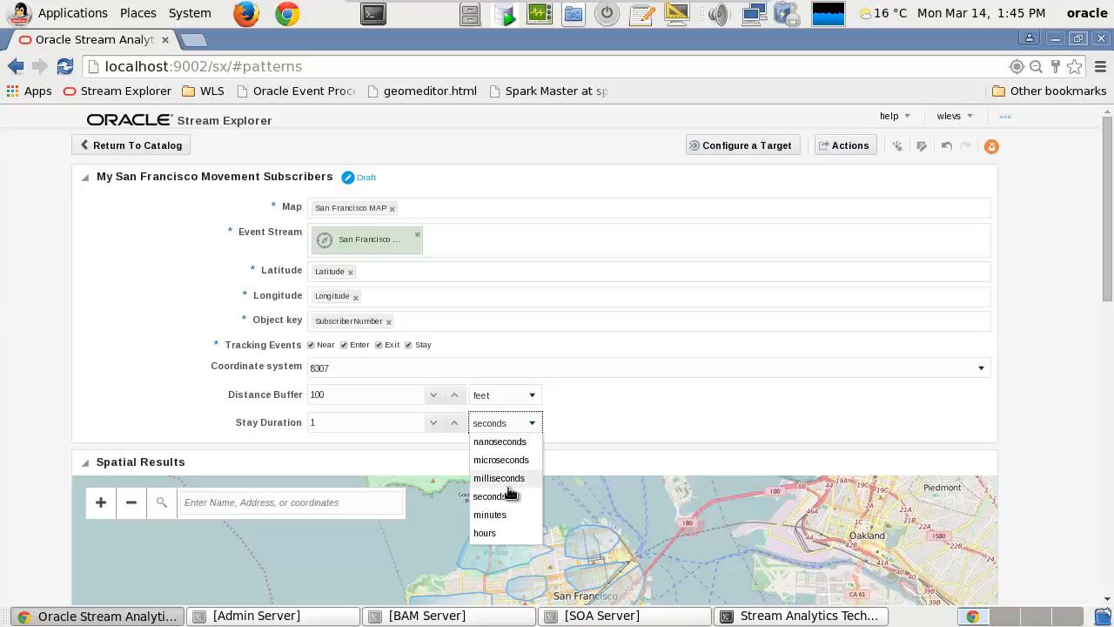
left_click(491, 515)
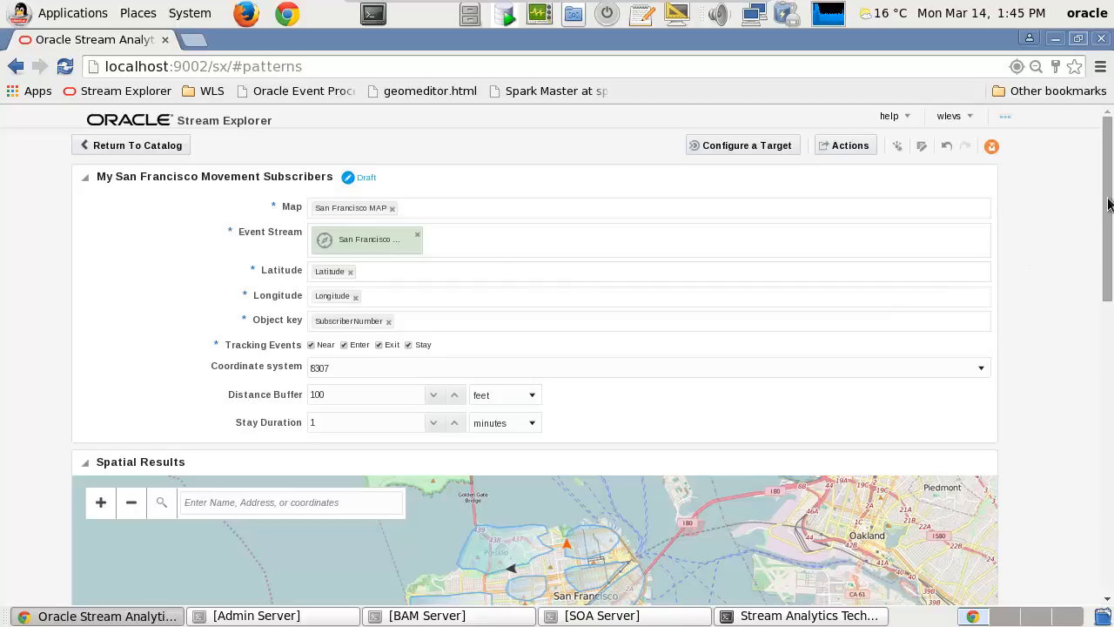
Step: Scroll past the Spatial Results map to the ENTER/EXIT live output stream and charts
scroll("down", 3)
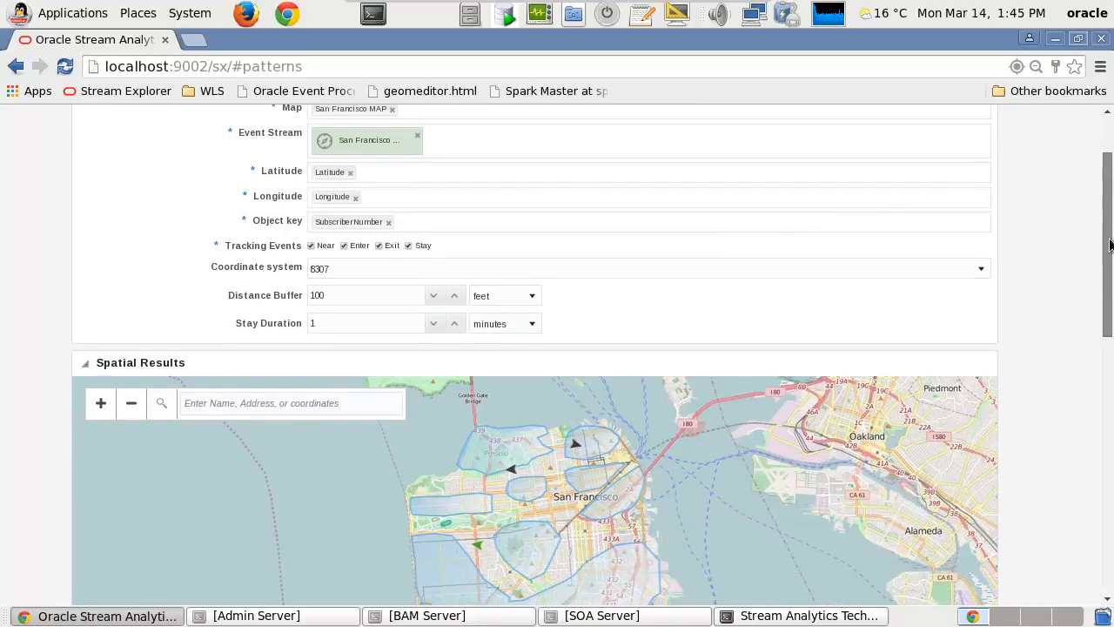
scroll("down", 3)
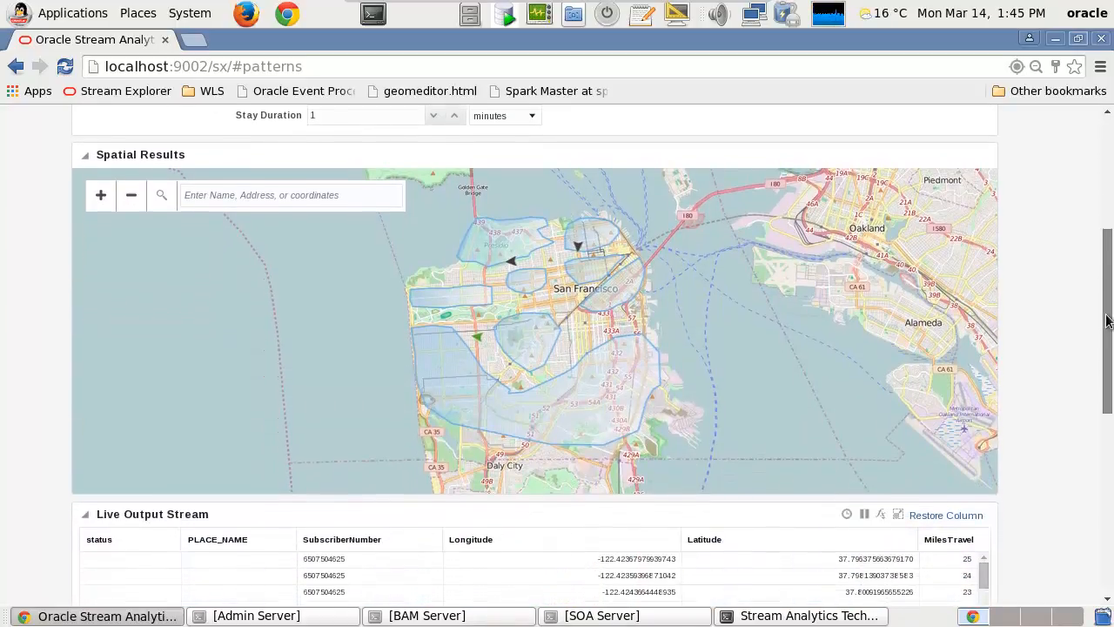
scroll("down", 3)
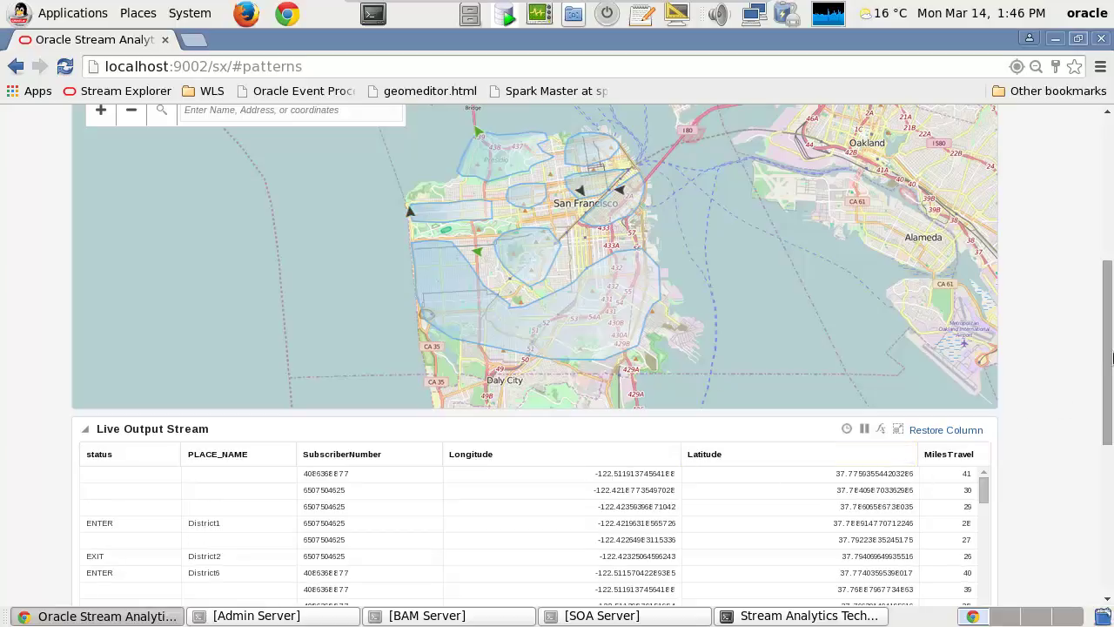
scroll("down", 3)
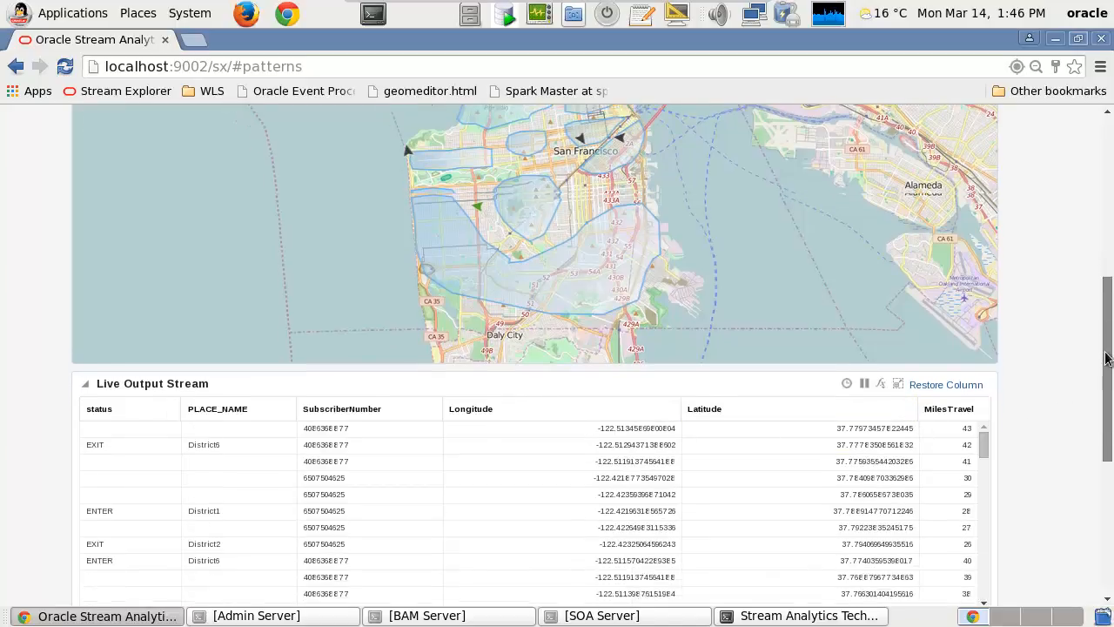
scroll("down", 3)
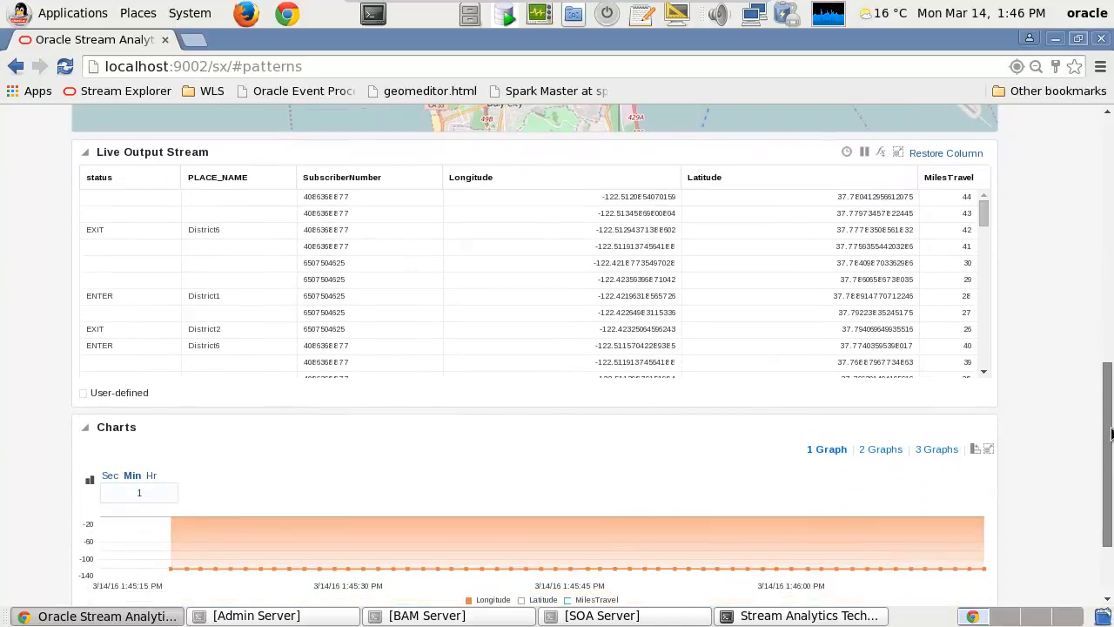
scroll("down", 3)
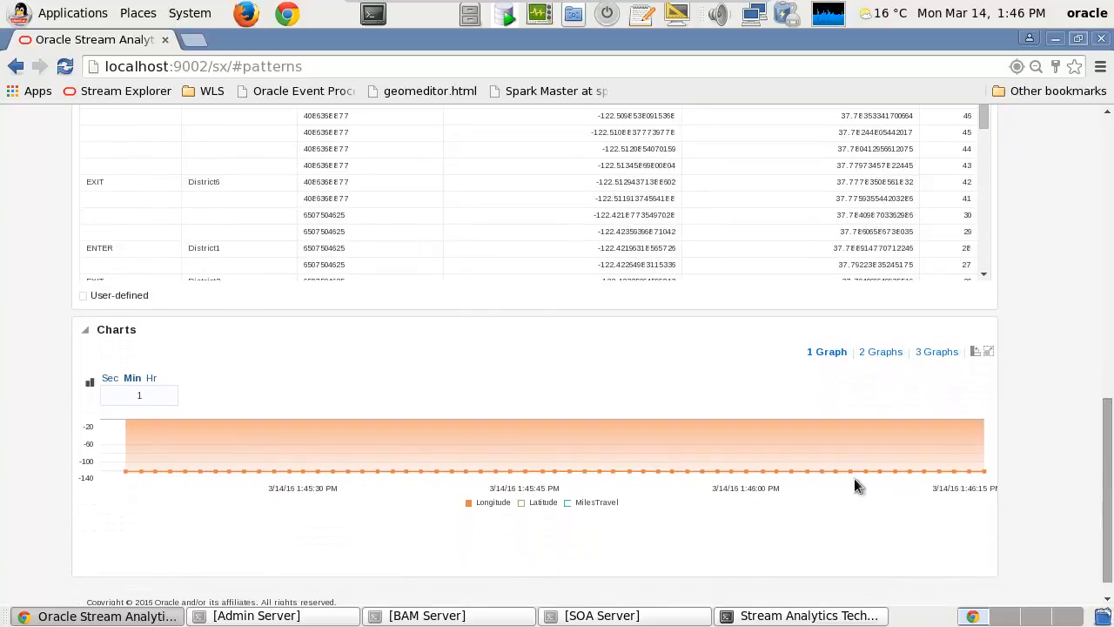